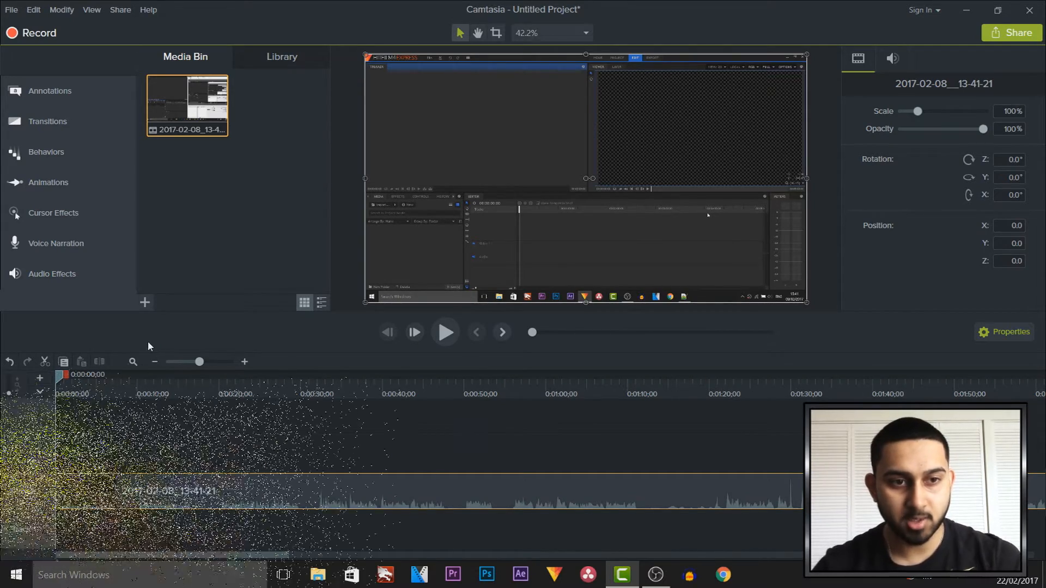
Place a Fade transition at the start of the recorded clip on Track 2.
left_click(48, 121)
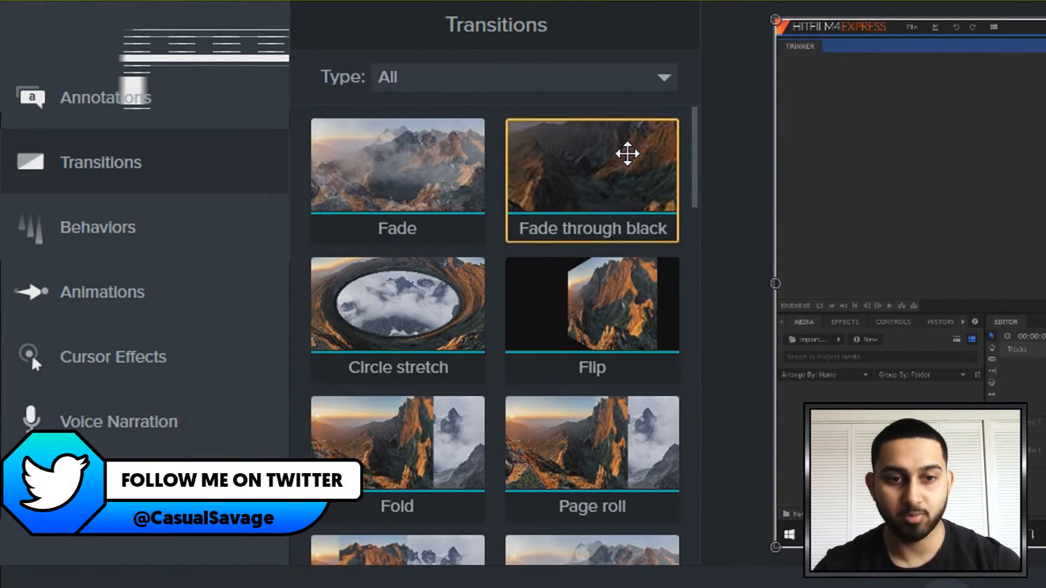
left_click(366, 172)
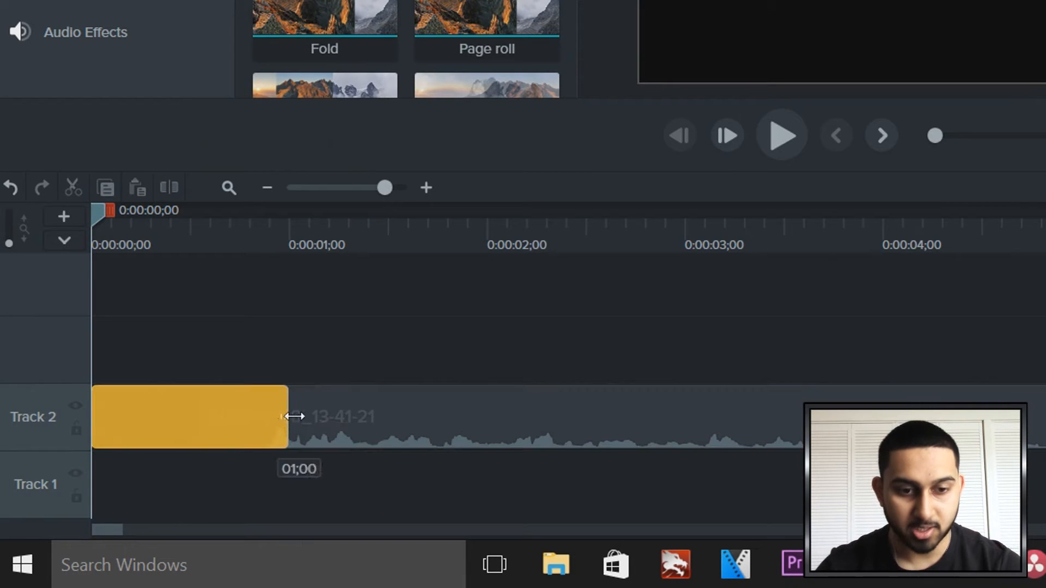
Stretch the opening fade-through-black transition to about 3 seconds and preview it from the start.
left_click_drag(286, 417, 617, 416)
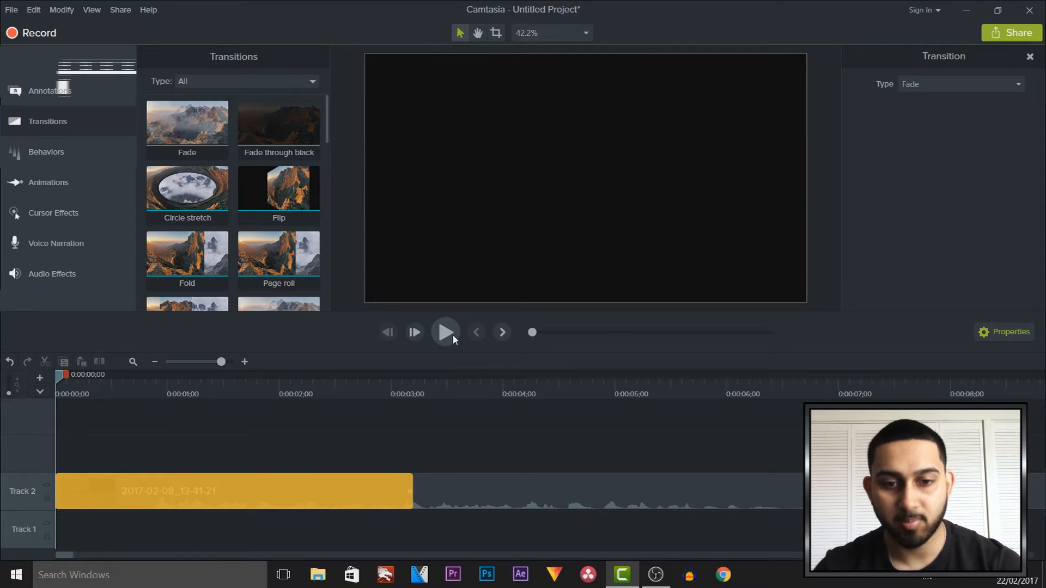
left_click(444, 332)
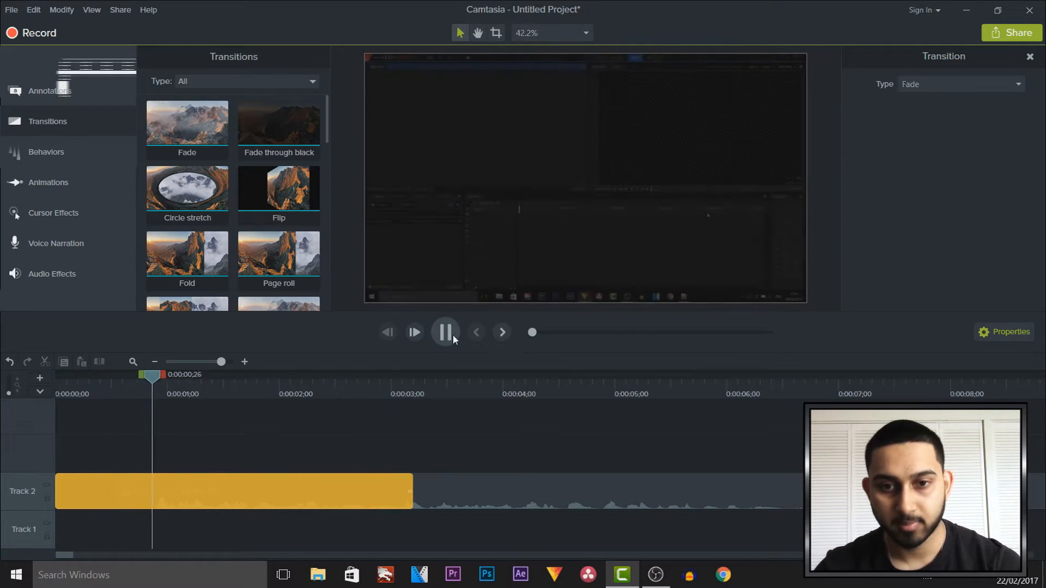
left_click(445, 331)
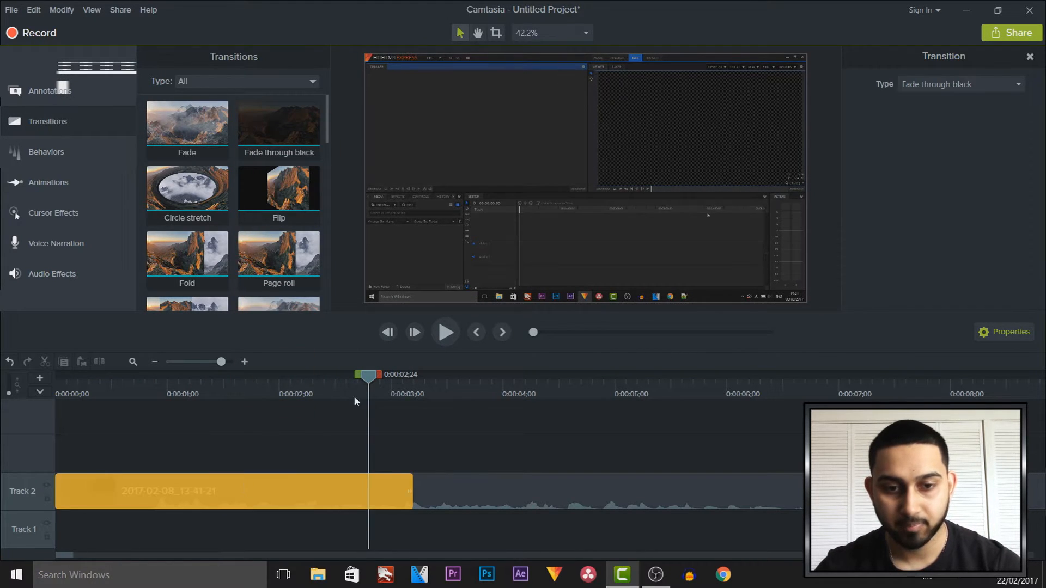
left_click(446, 332)
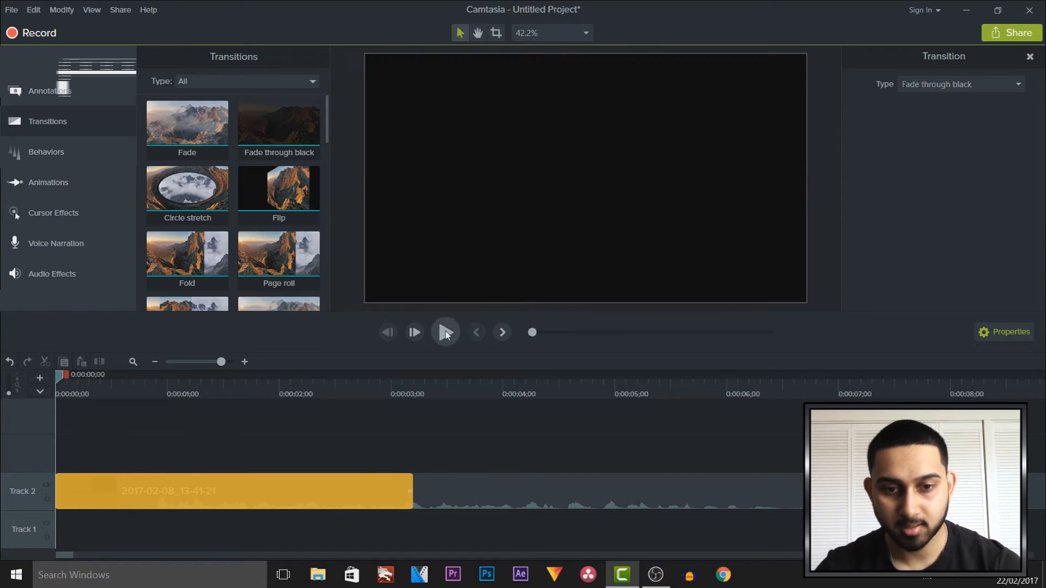
left_click(445, 333)
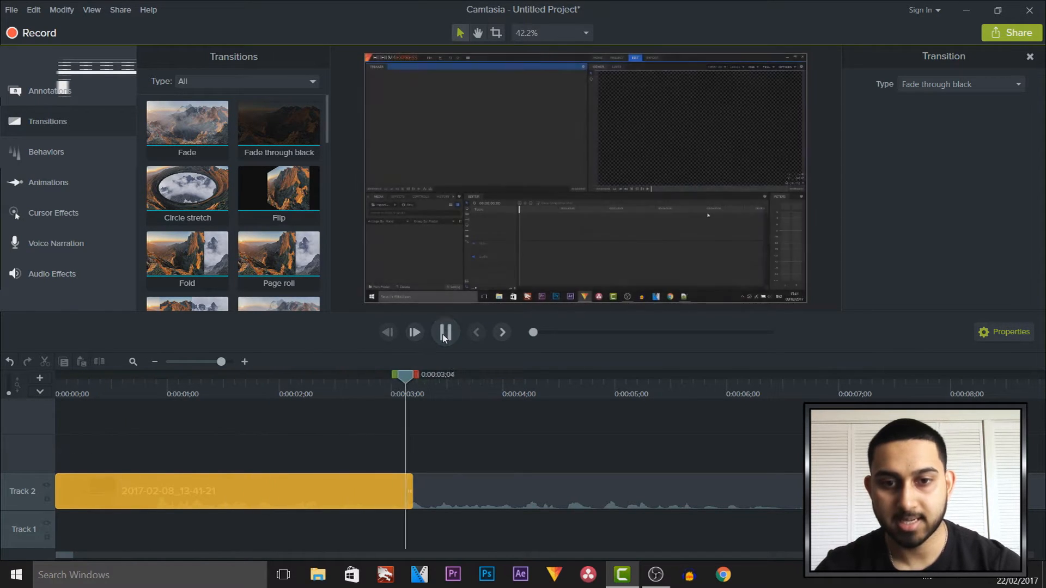
left_click(445, 332)
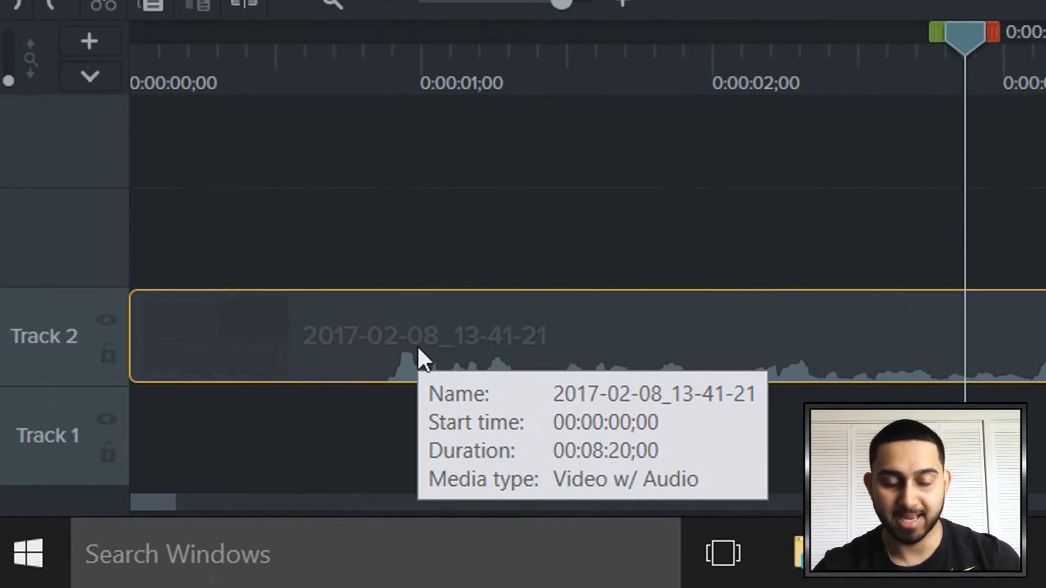
mouse_move(440, 364)
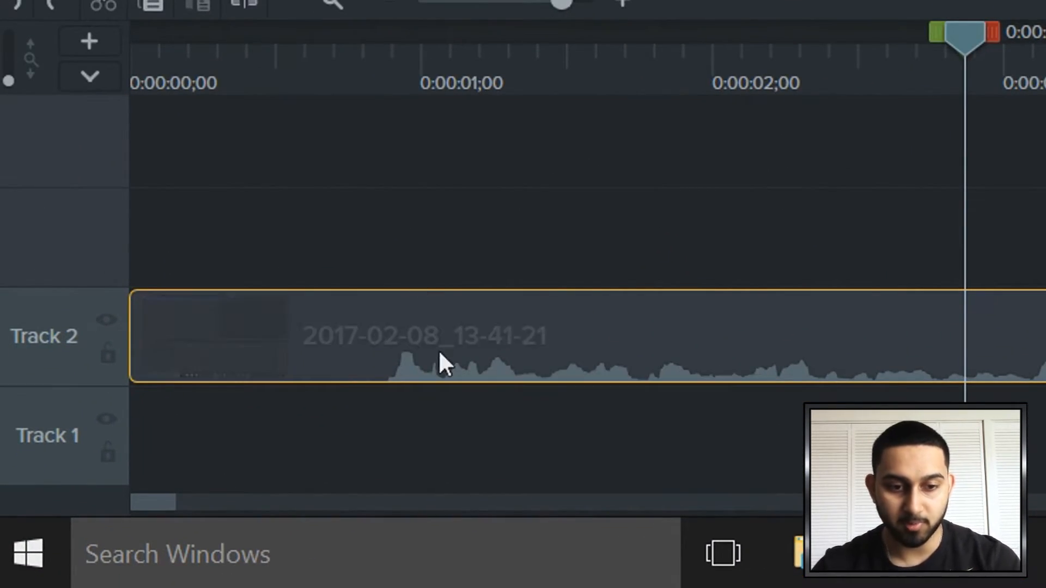
Separate the Track 2 clip's audio onto its own track via its shortcut menu.
right_click(440, 364)
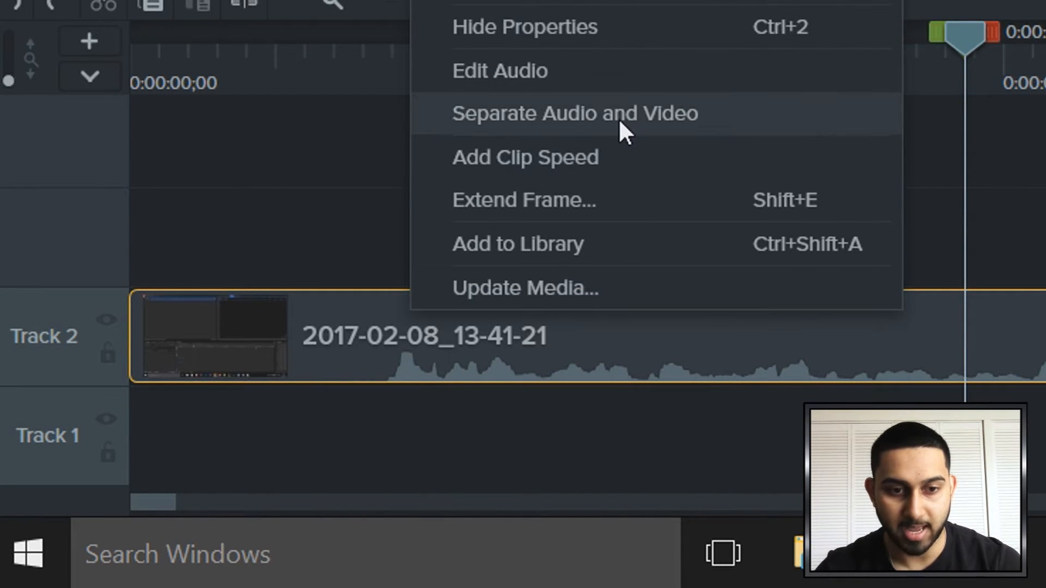
left_click(577, 112)
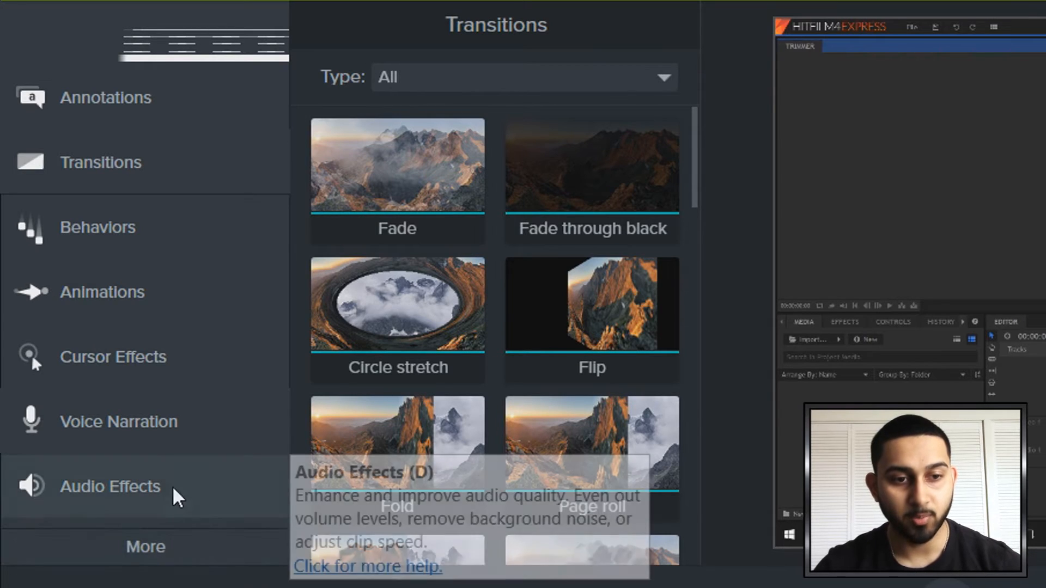
Apply a Fade In audio effect so the Track 3 audio rises over about 3 seconds.
left_click(110, 487)
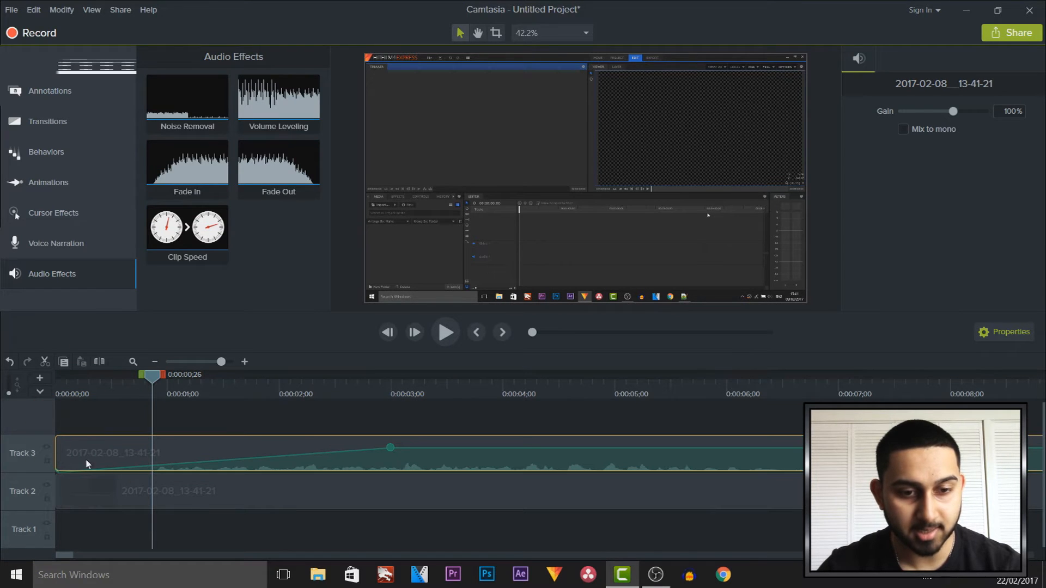
mouse_move(377, 469)
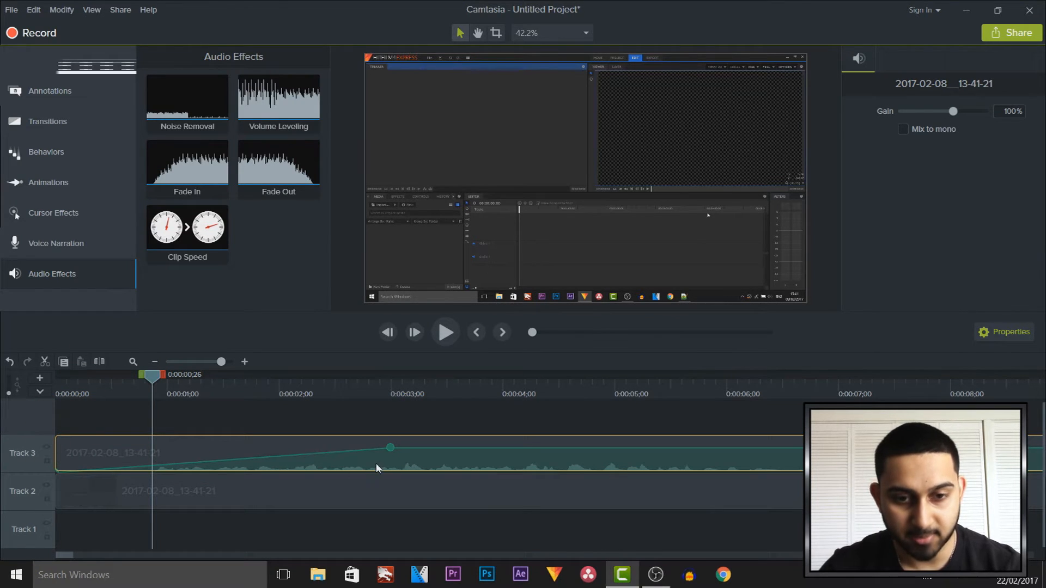
left_click(394, 394)
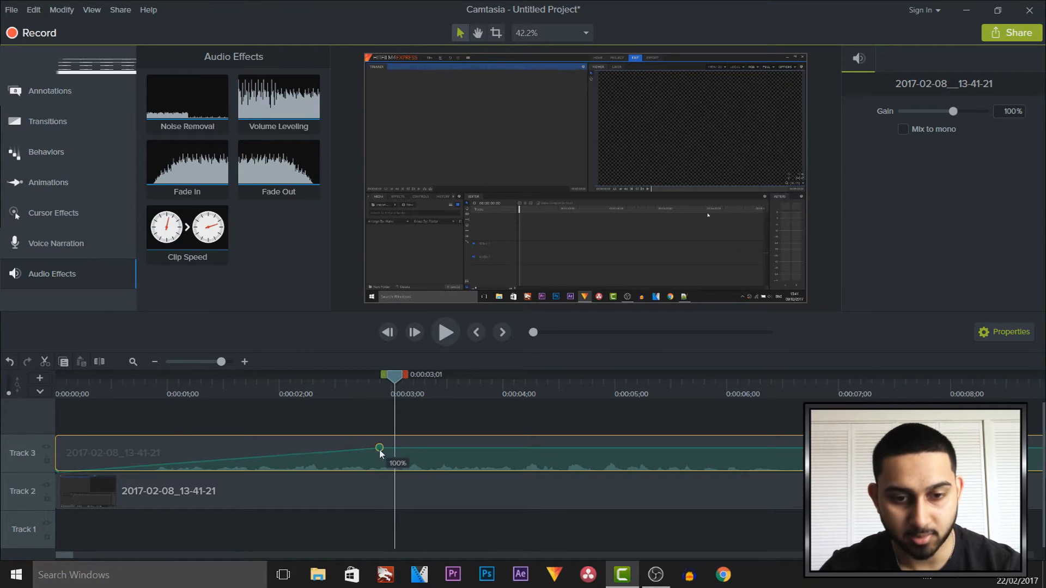
left_click_drag(379, 448, 242, 447)
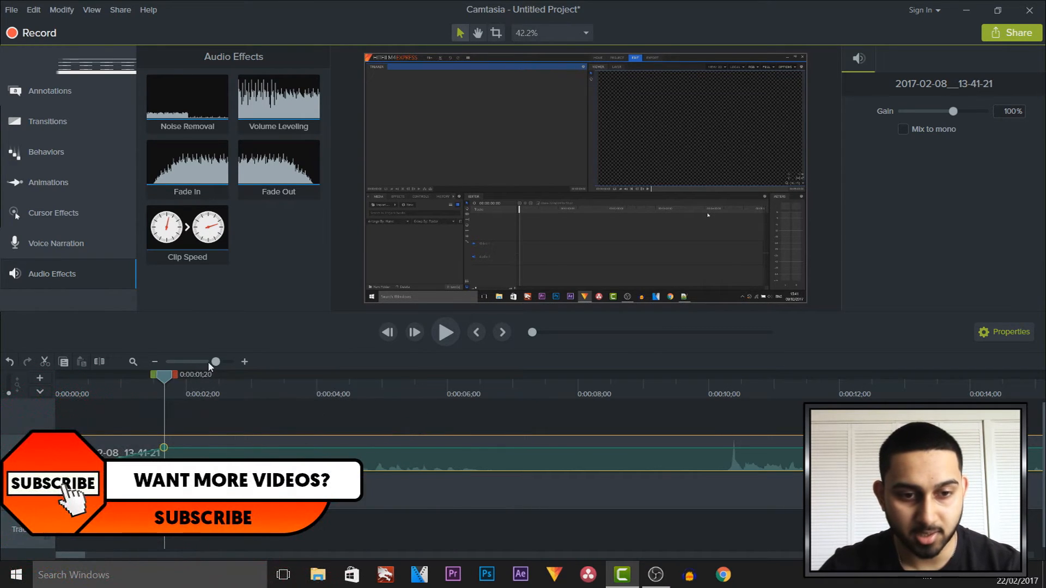
left_click_drag(216, 361, 194, 362)
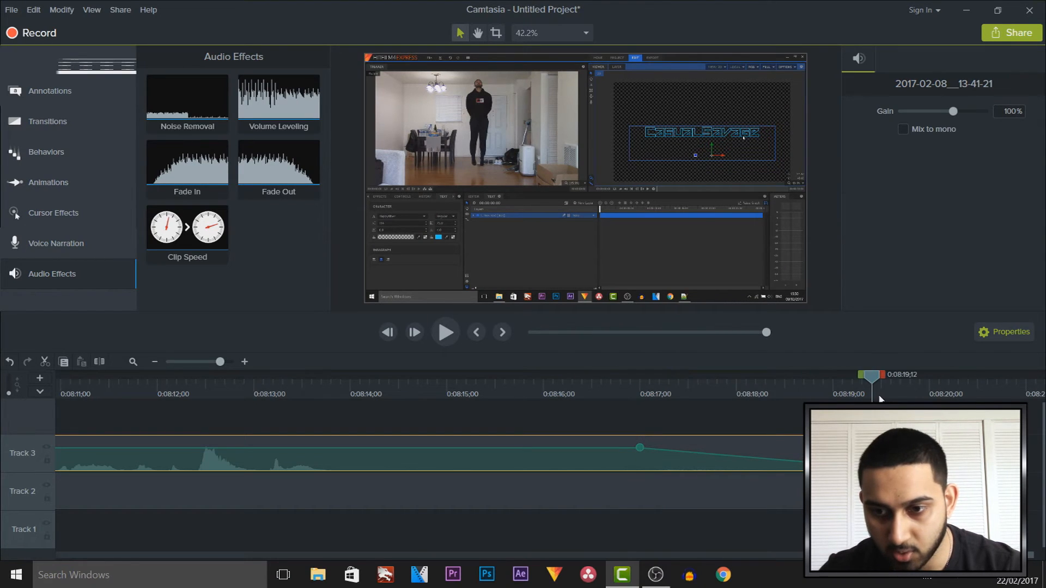
Add a Fade Out to the Track 3 audio starting around 8:17, about 3 seconds before the end.
left_click(641, 383)
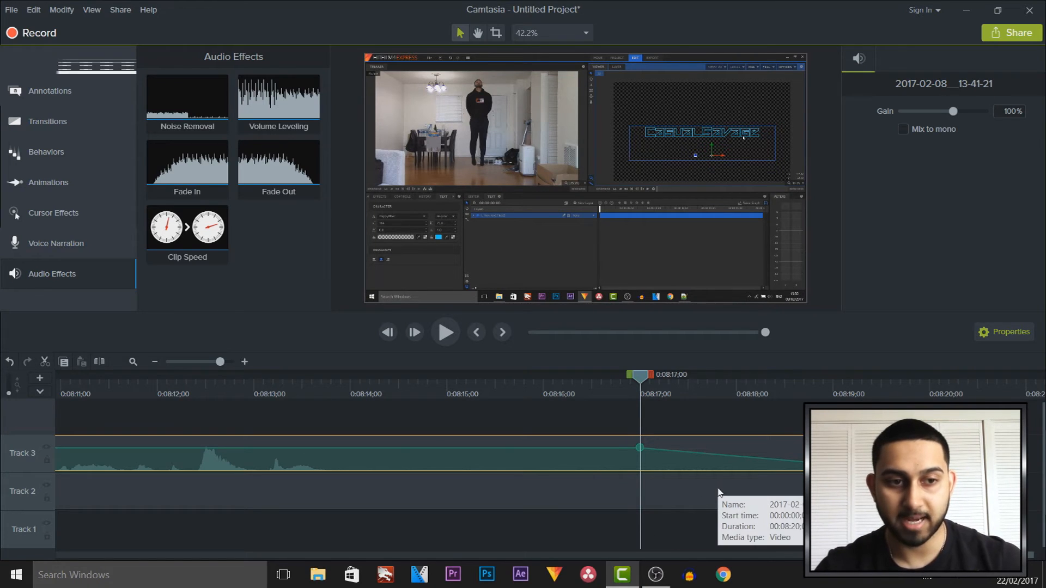
Place a Fade transition over the last 3 seconds of the Track 2 video and preview the ending.
left_click(48, 121)
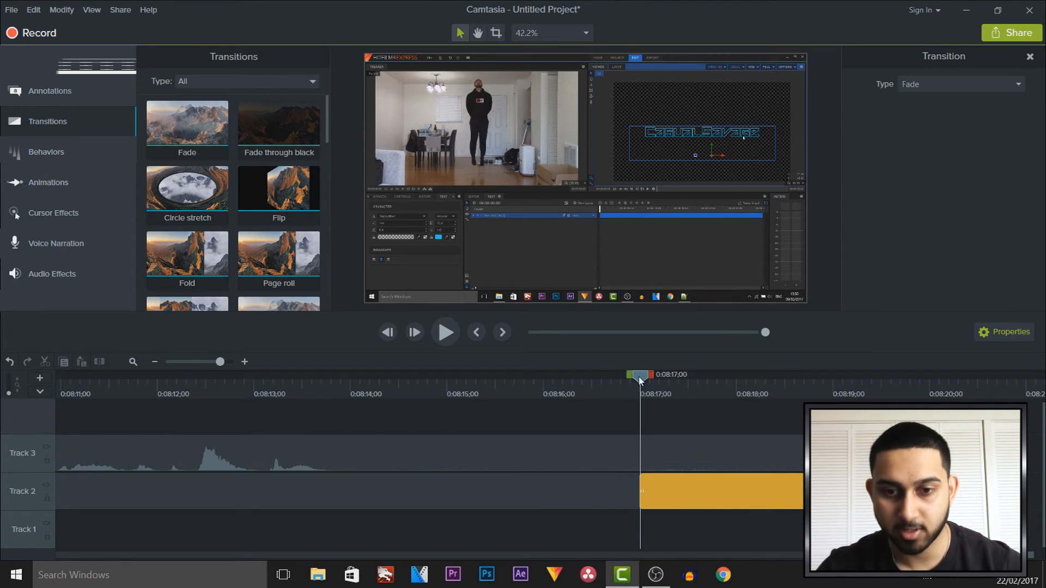
left_click(445, 333)
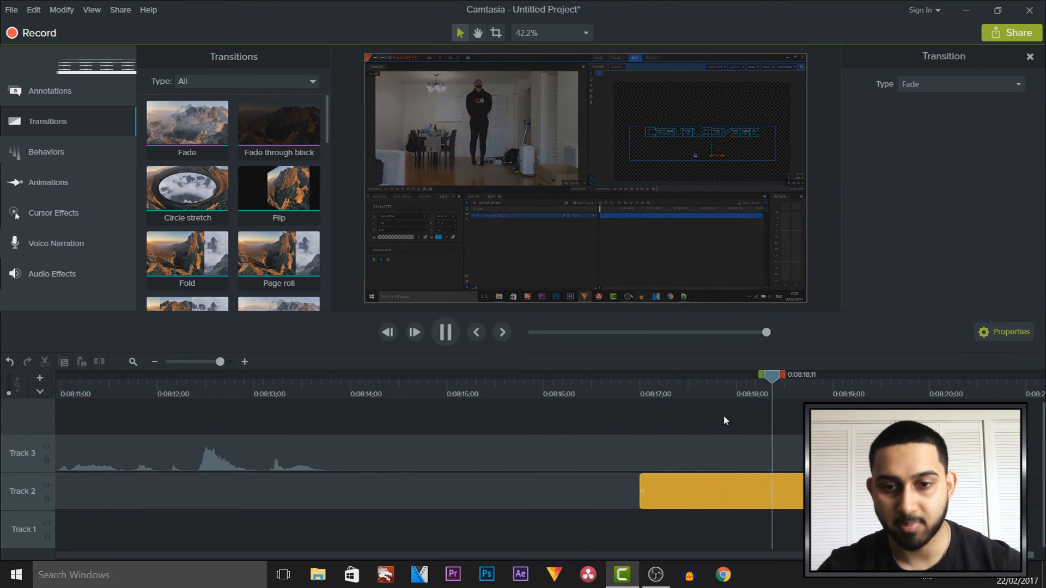
left_click(444, 332)
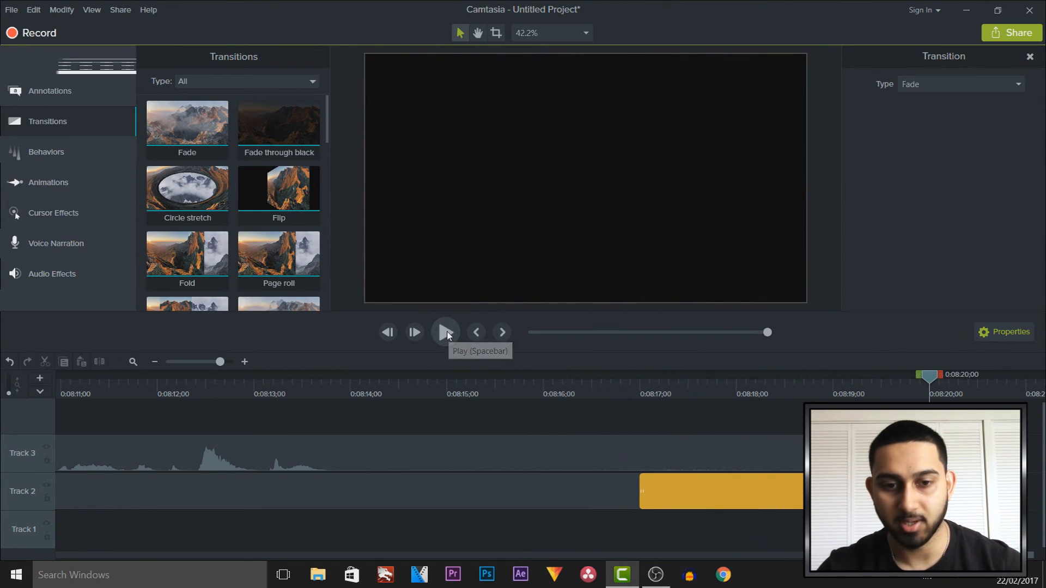